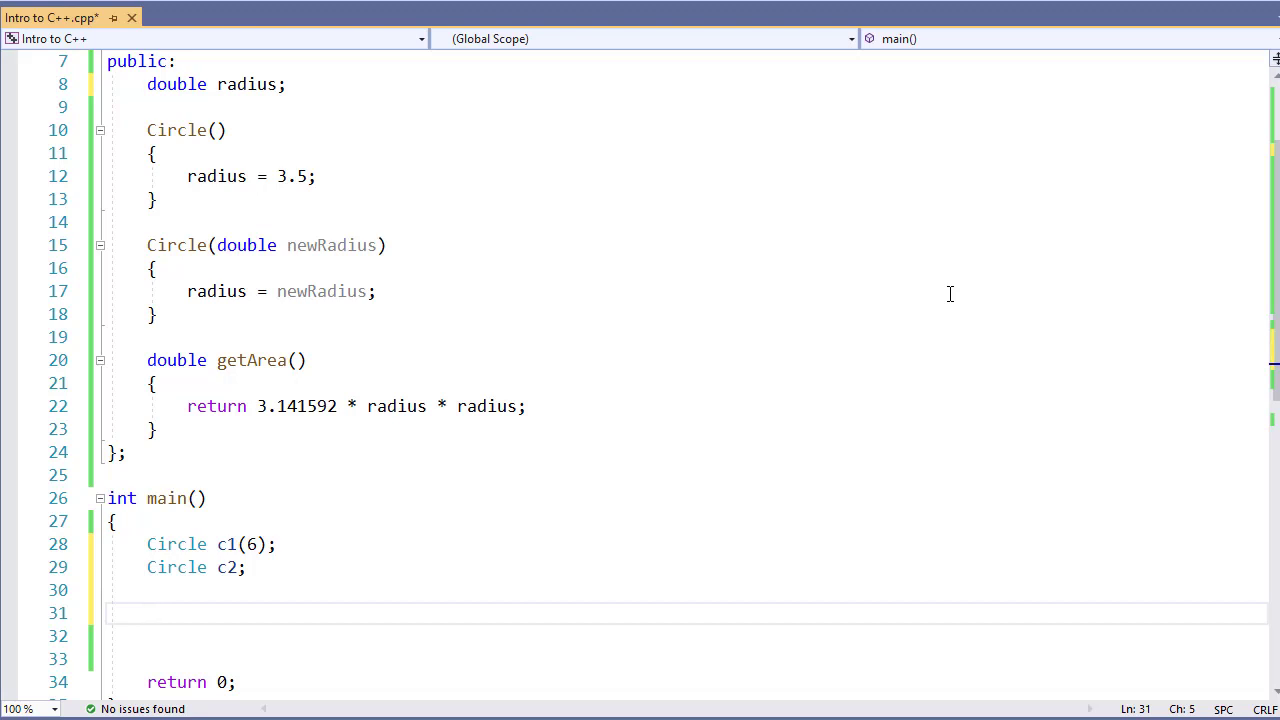
# - On line 31, type cout << "The area of a circle with a radius of " << c1
pyautogui.click(147, 613)
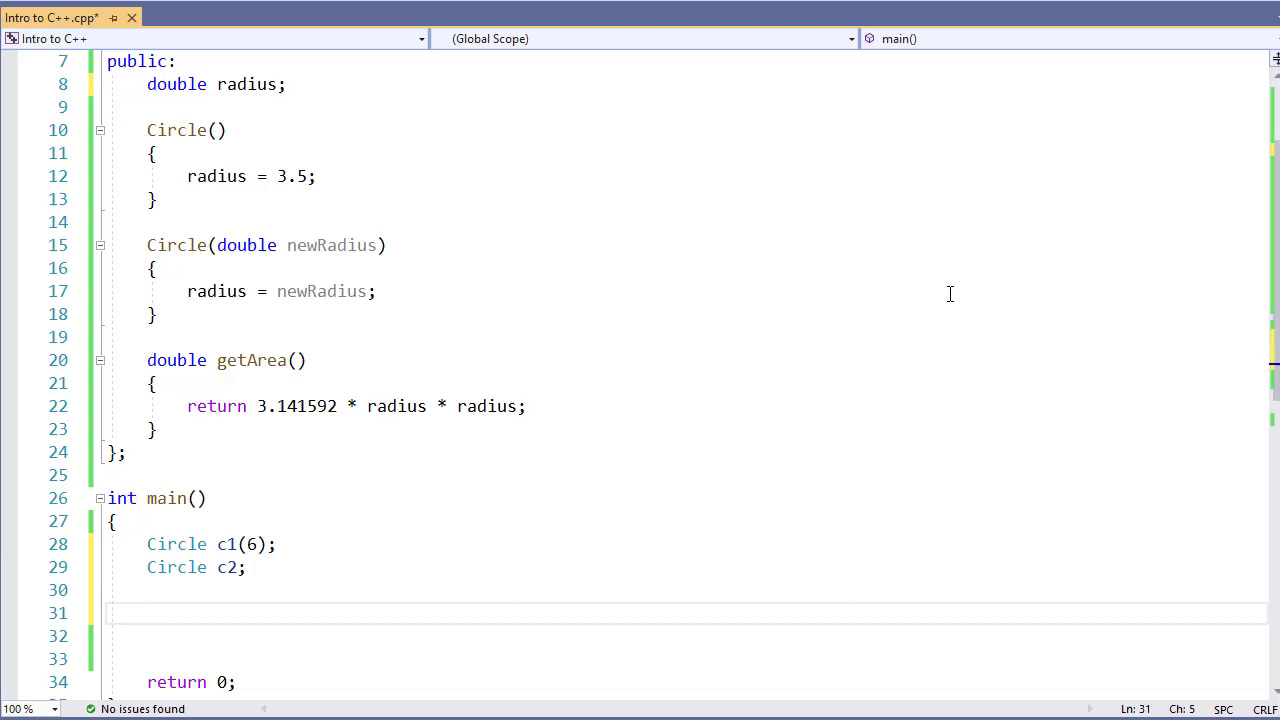
pyautogui.click(147, 613)
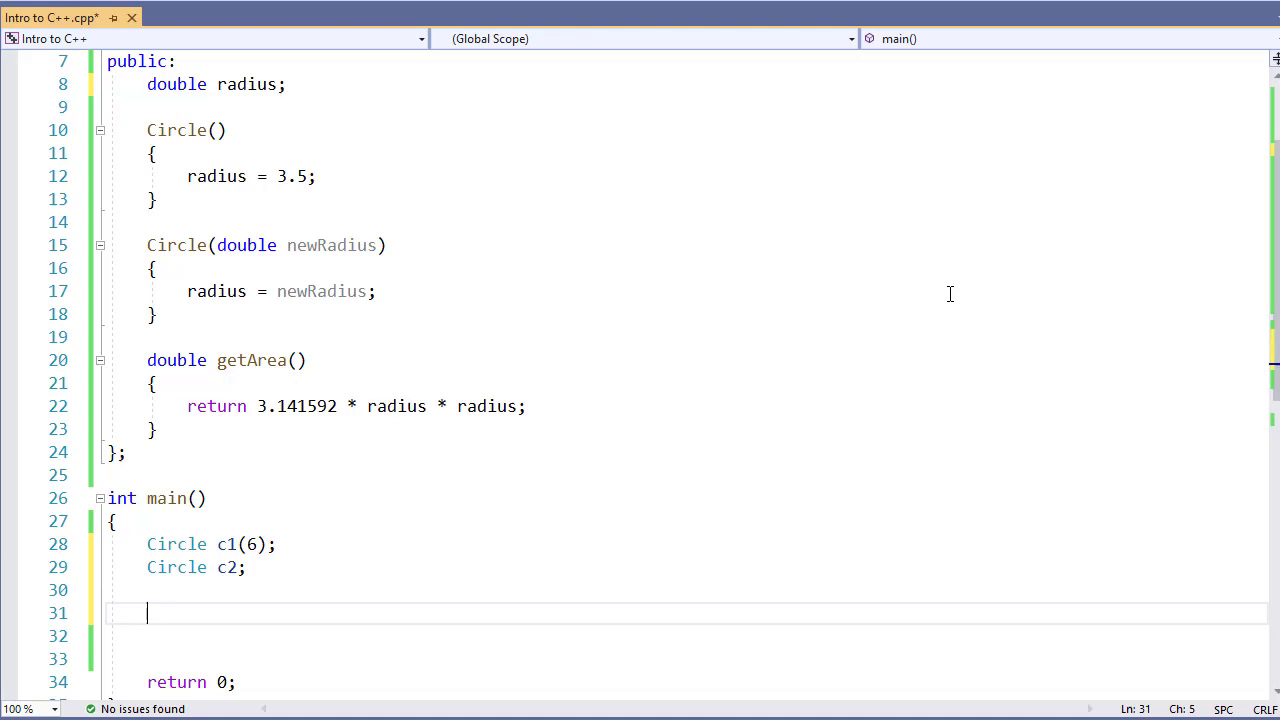
pyautogui.write('cout')
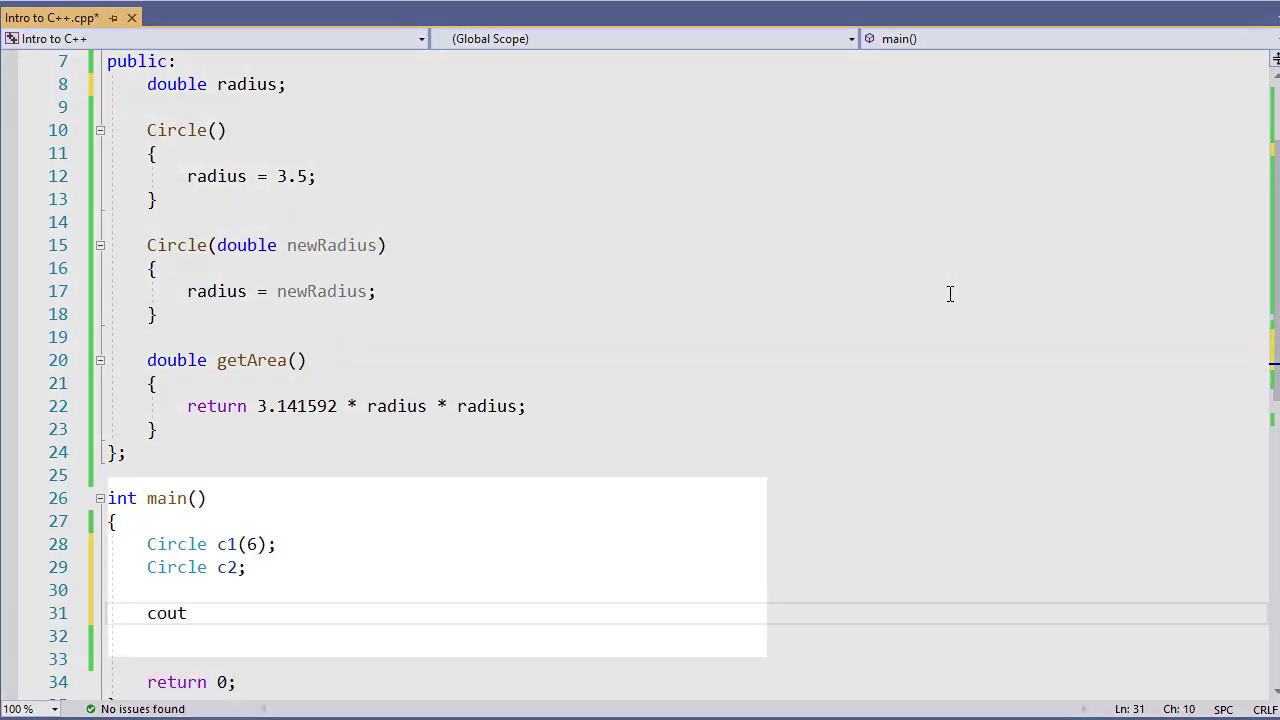
pyautogui.write('<<')
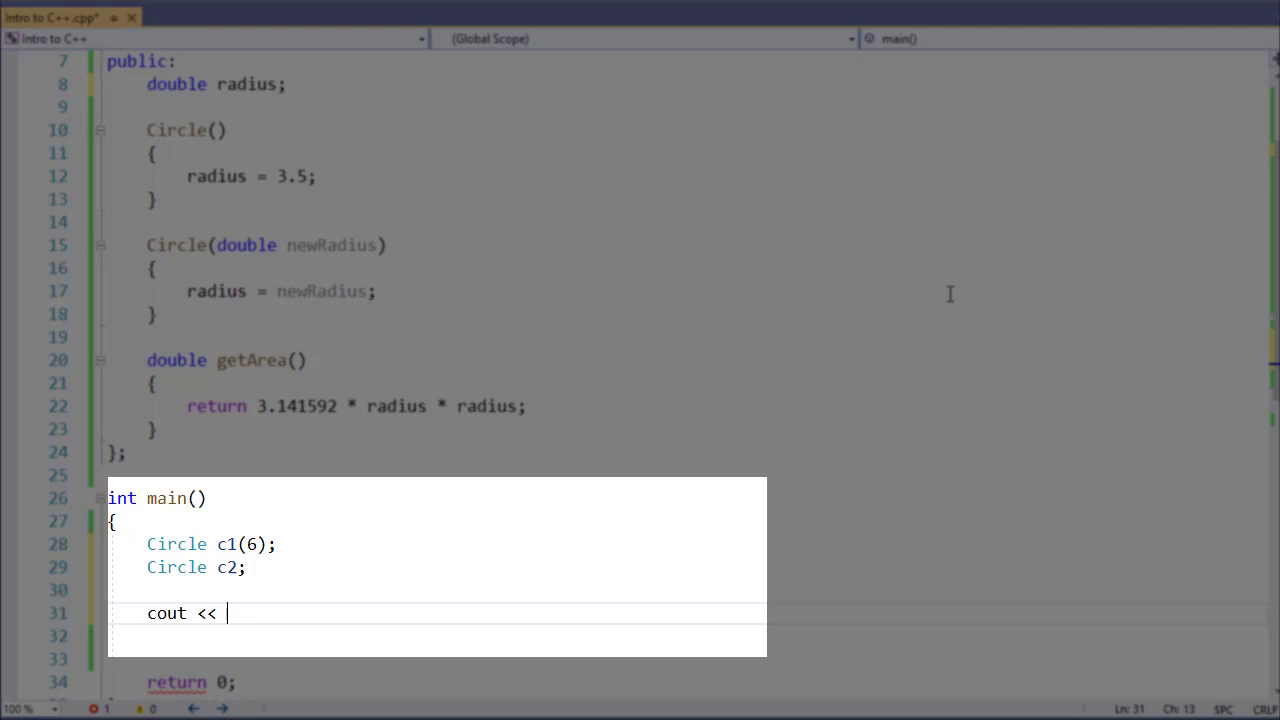
pyautogui.write('"Th"')
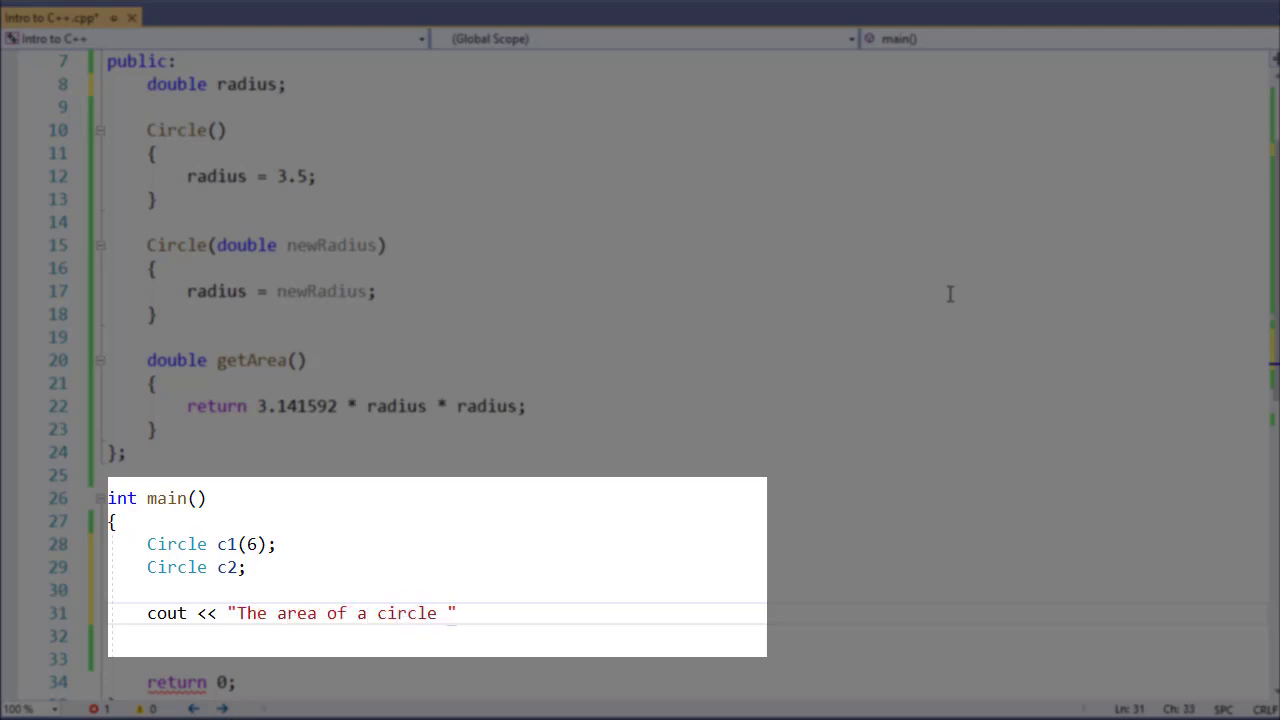
pyautogui.write('with')
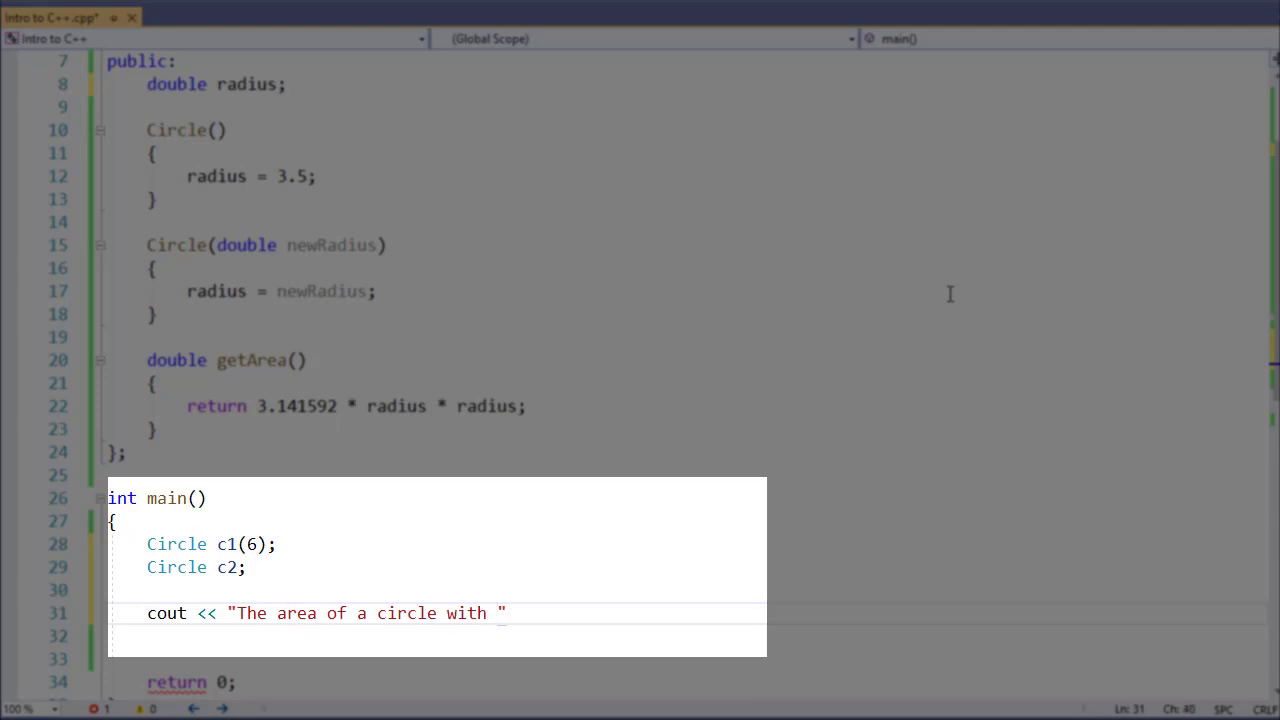
pyautogui.write('a radius')
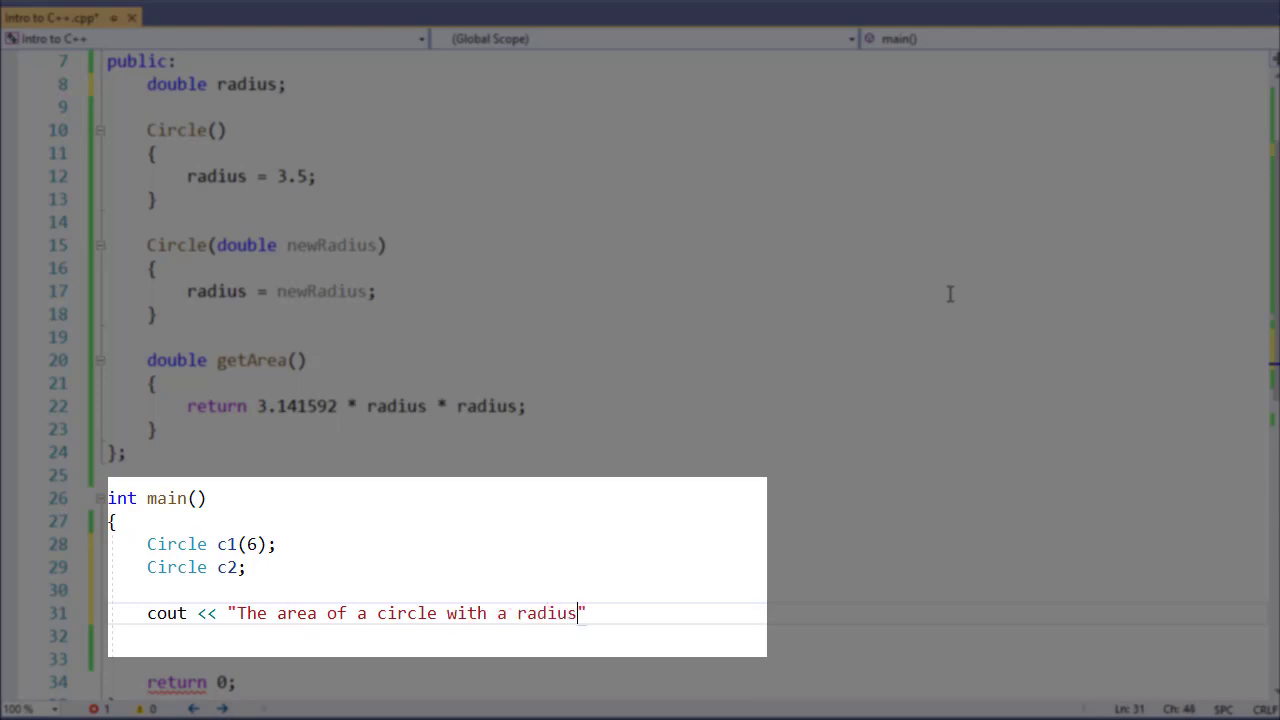
pyautogui.write('of')
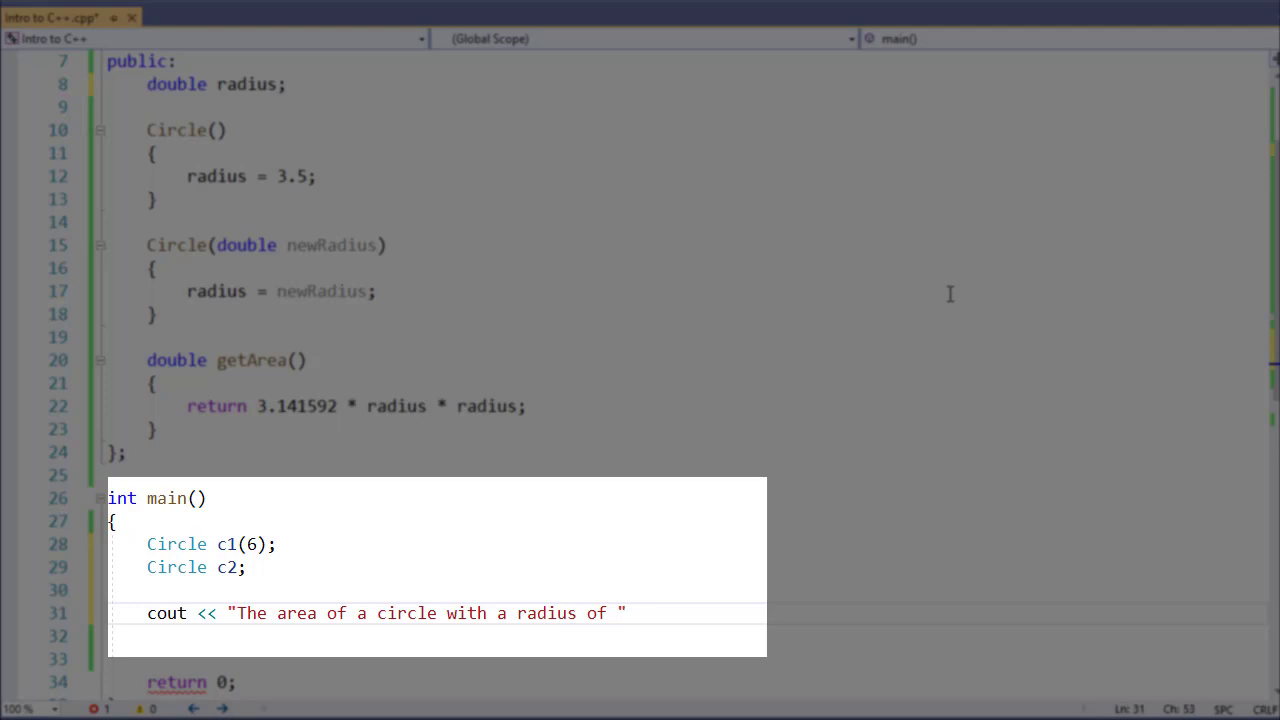
pyautogui.write('<<')
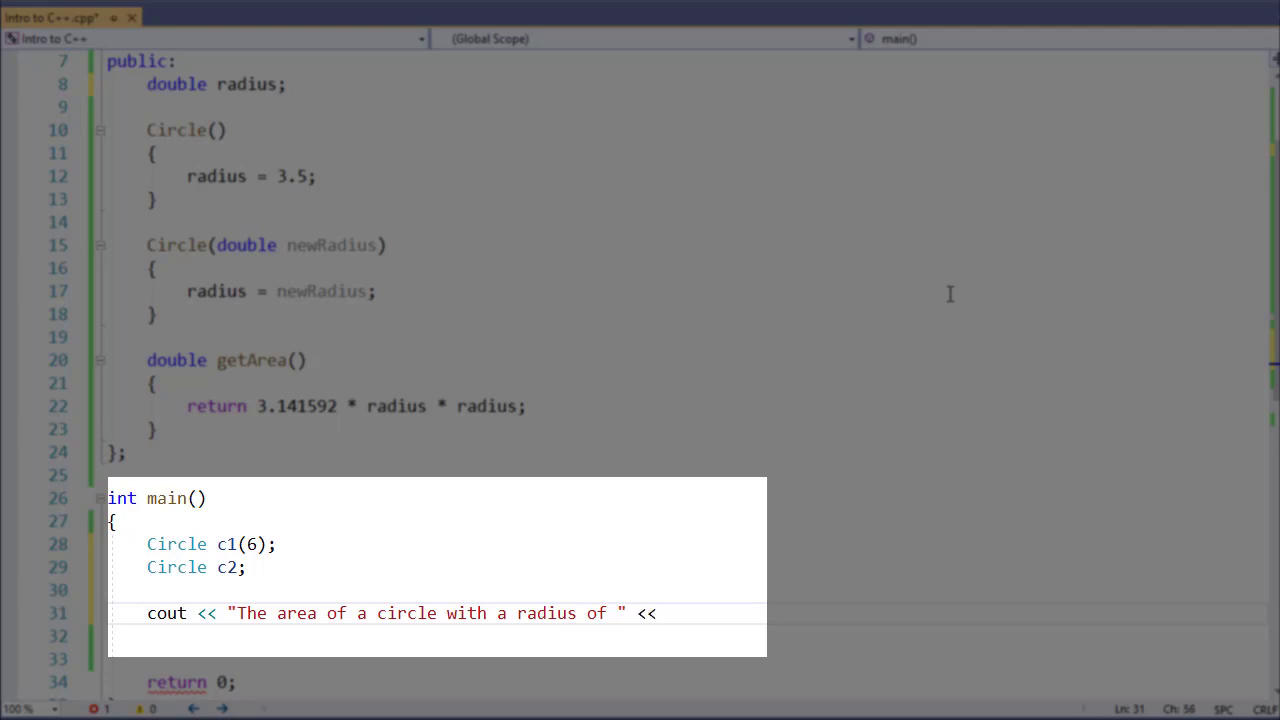
pyautogui.write('c1.')
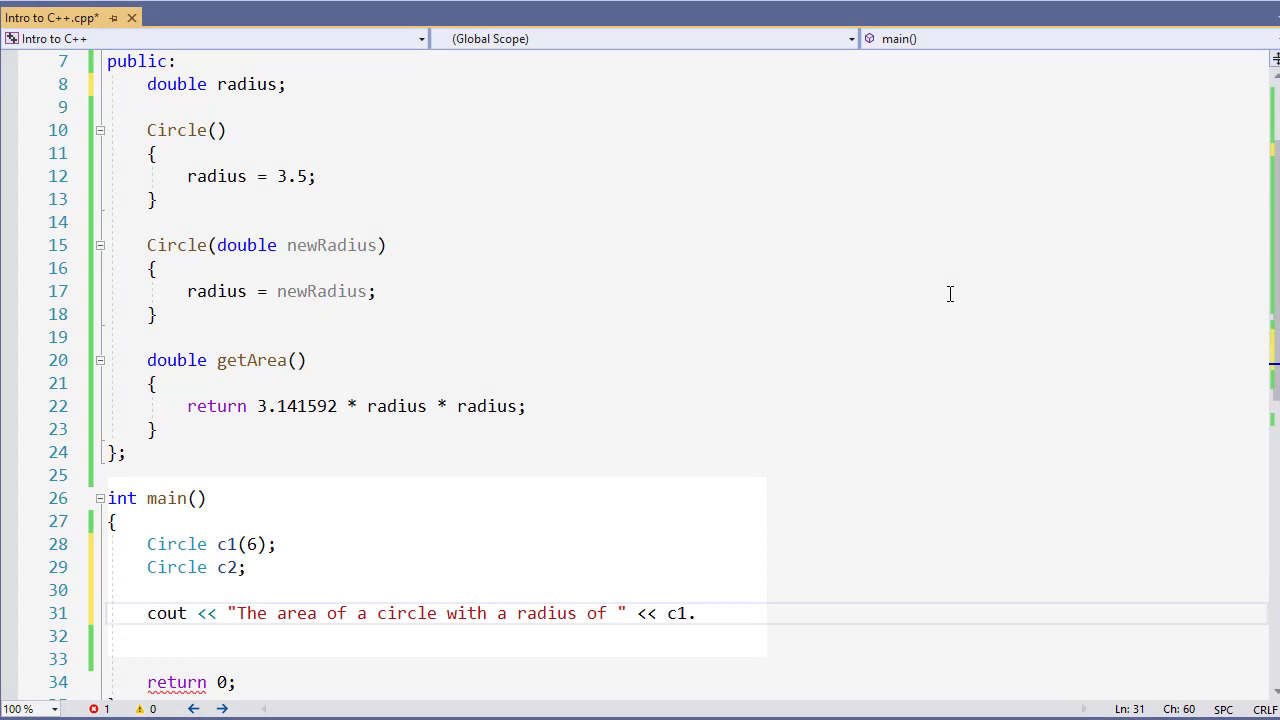
# - Finish the line as c1.radius << " is " << c1.getArea() << endl; and run with F5
pyautogui.write('radius')
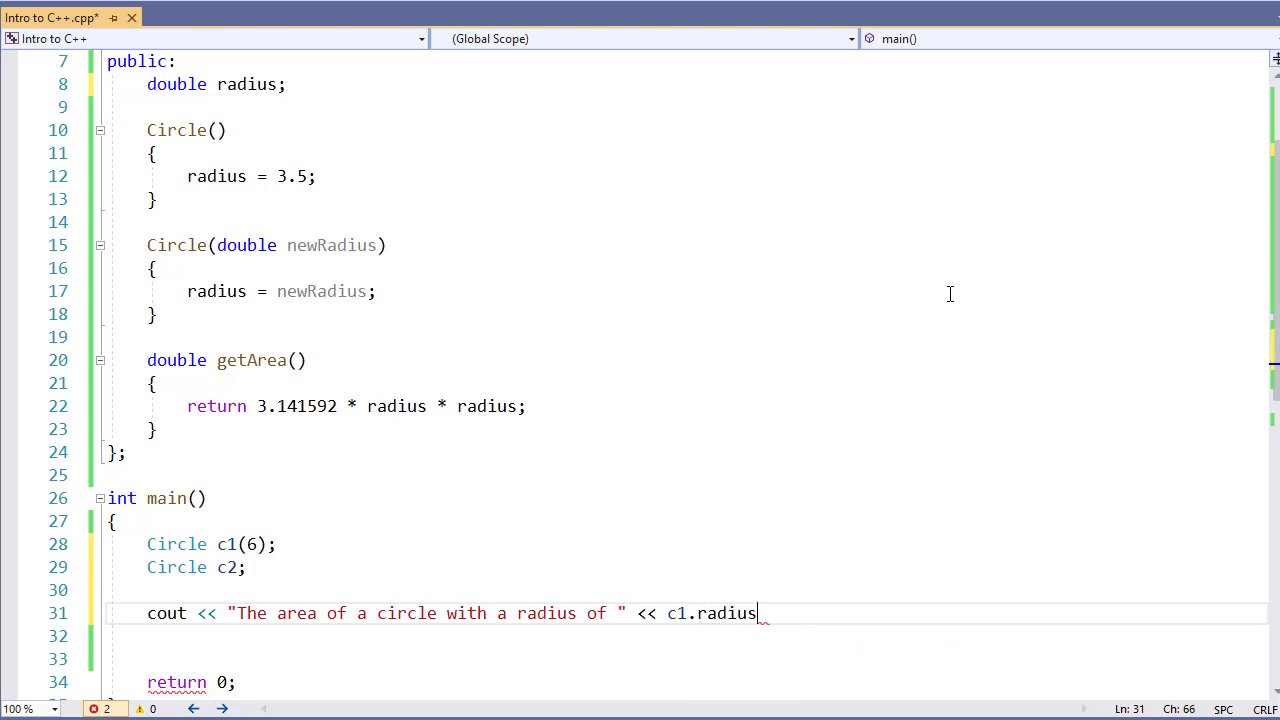
pyautogui.write('<<')
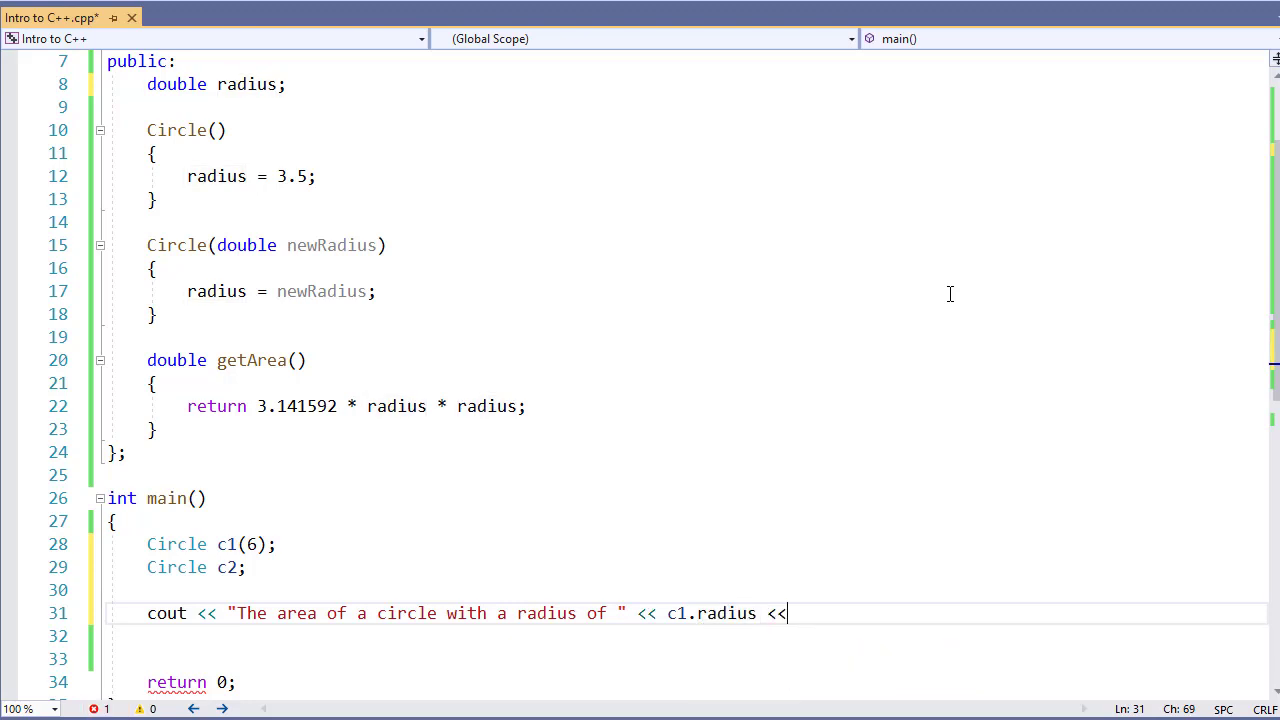
pyautogui.write('" is " <')
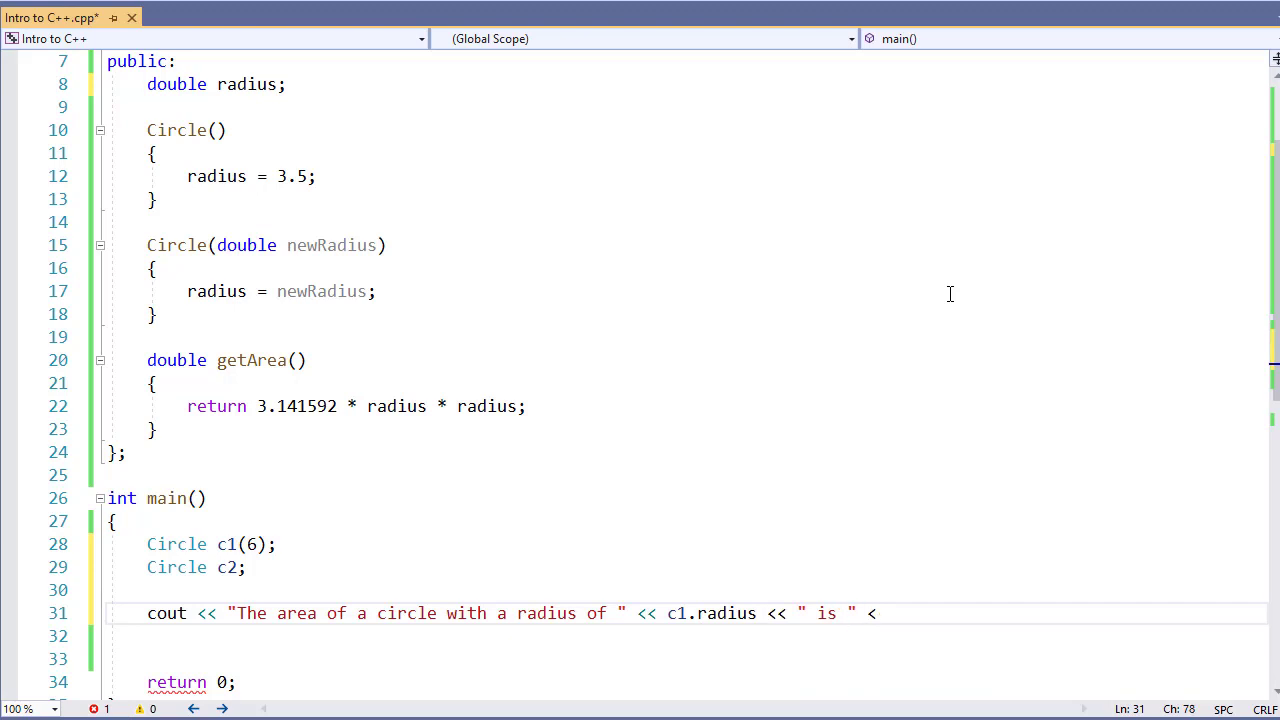
pyautogui.write('< c1.getArea')
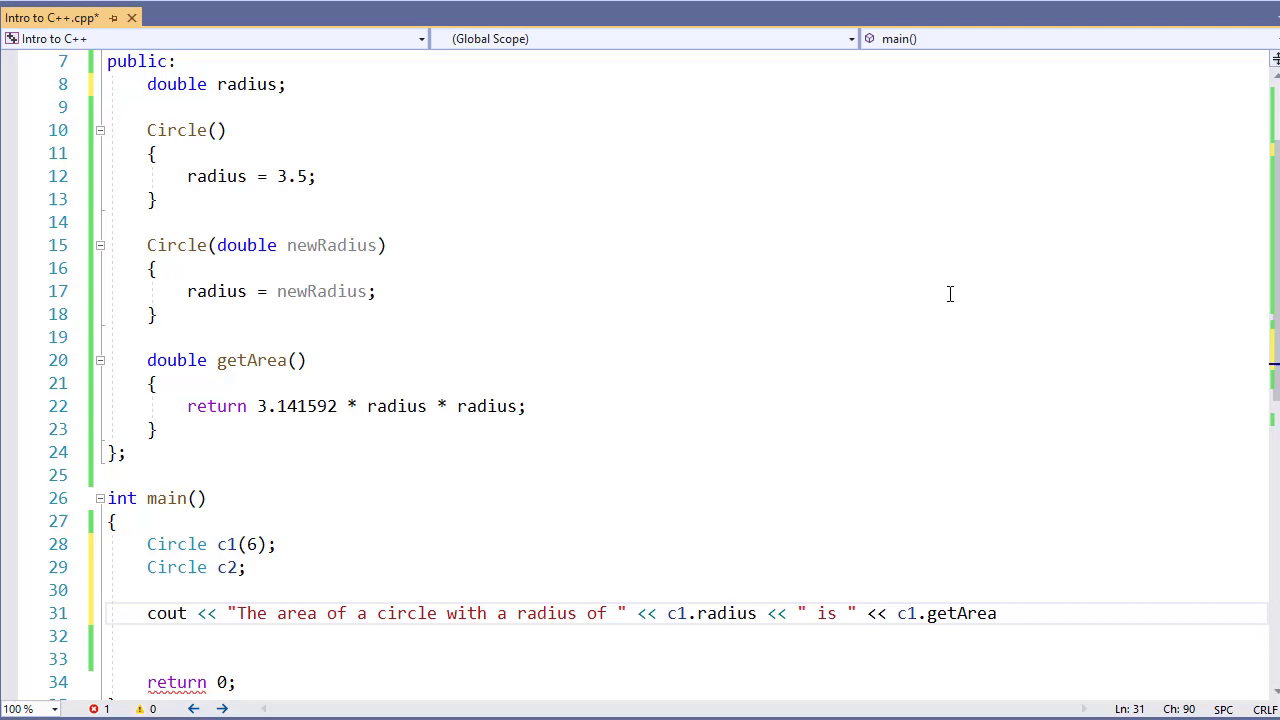
pyautogui.write('()')
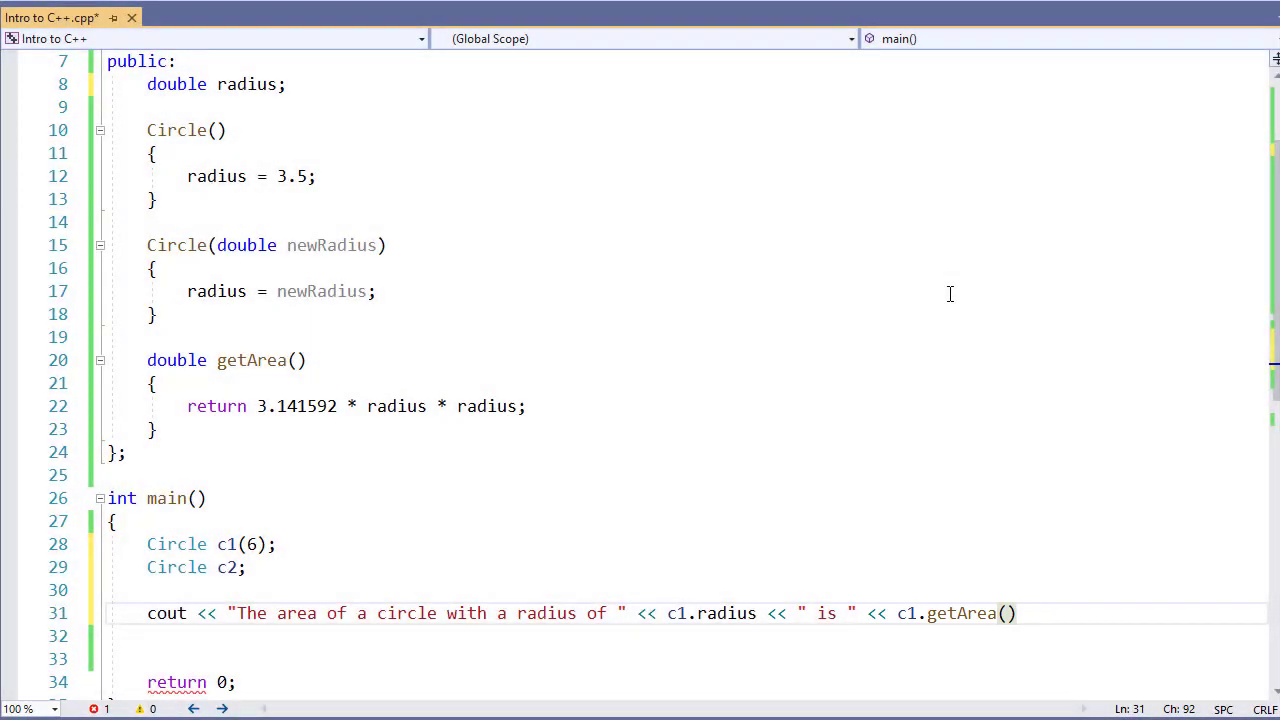
pyautogui.write('<< endl;')
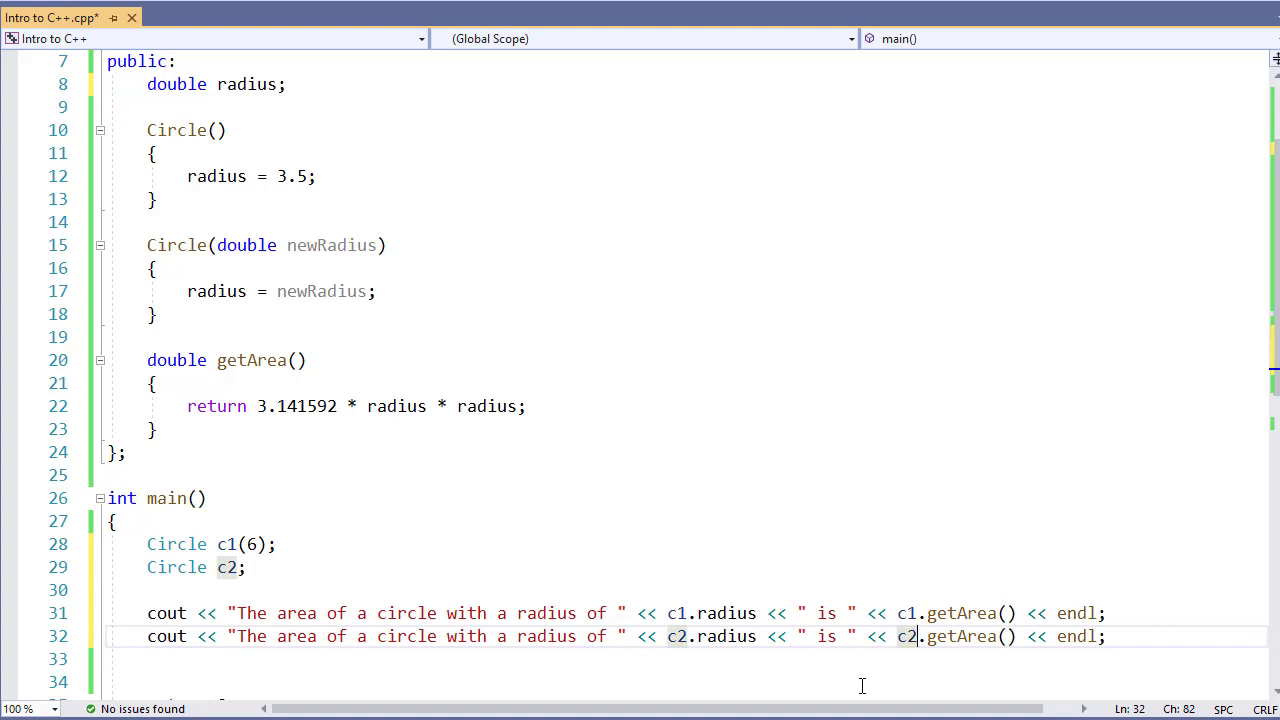
pyautogui.press('F5')
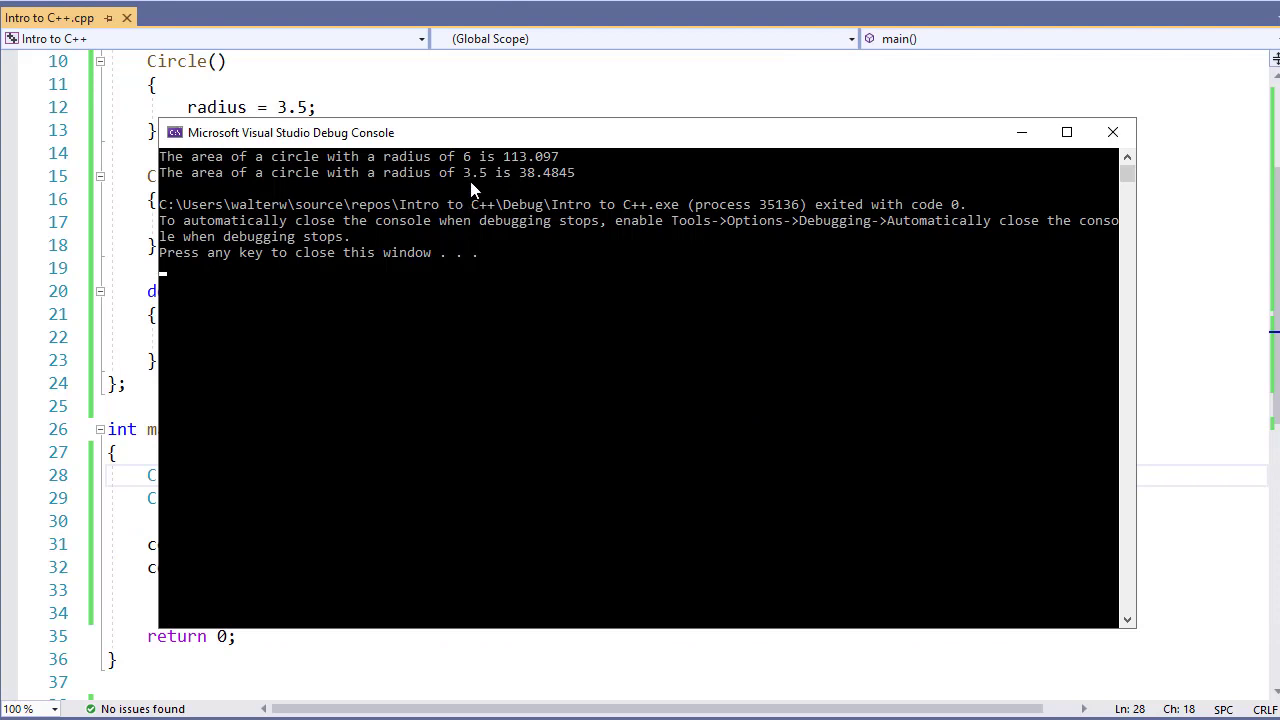
pyautogui.moveTo(500, 264)
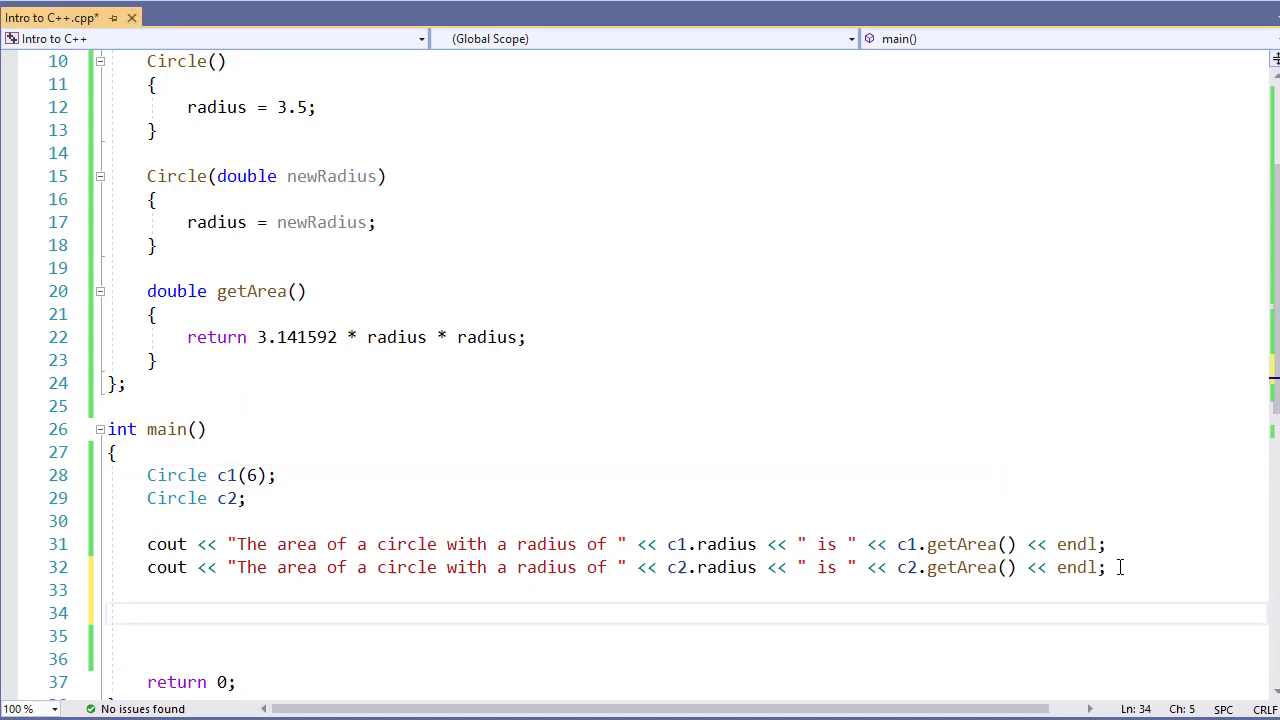
# - Add c2.radius = 1.75; on line 34 and place the cursor below it for another output line
pyautogui.write('c2.radius =')
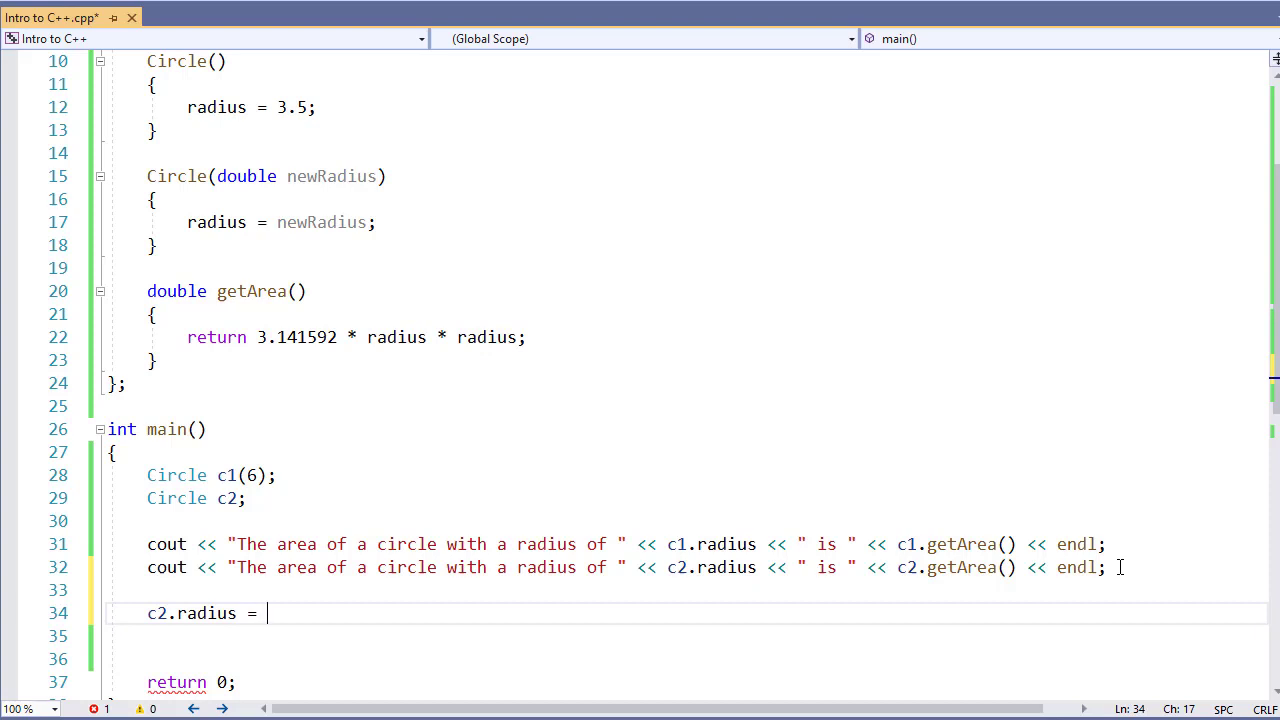
pyautogui.write('1.75')
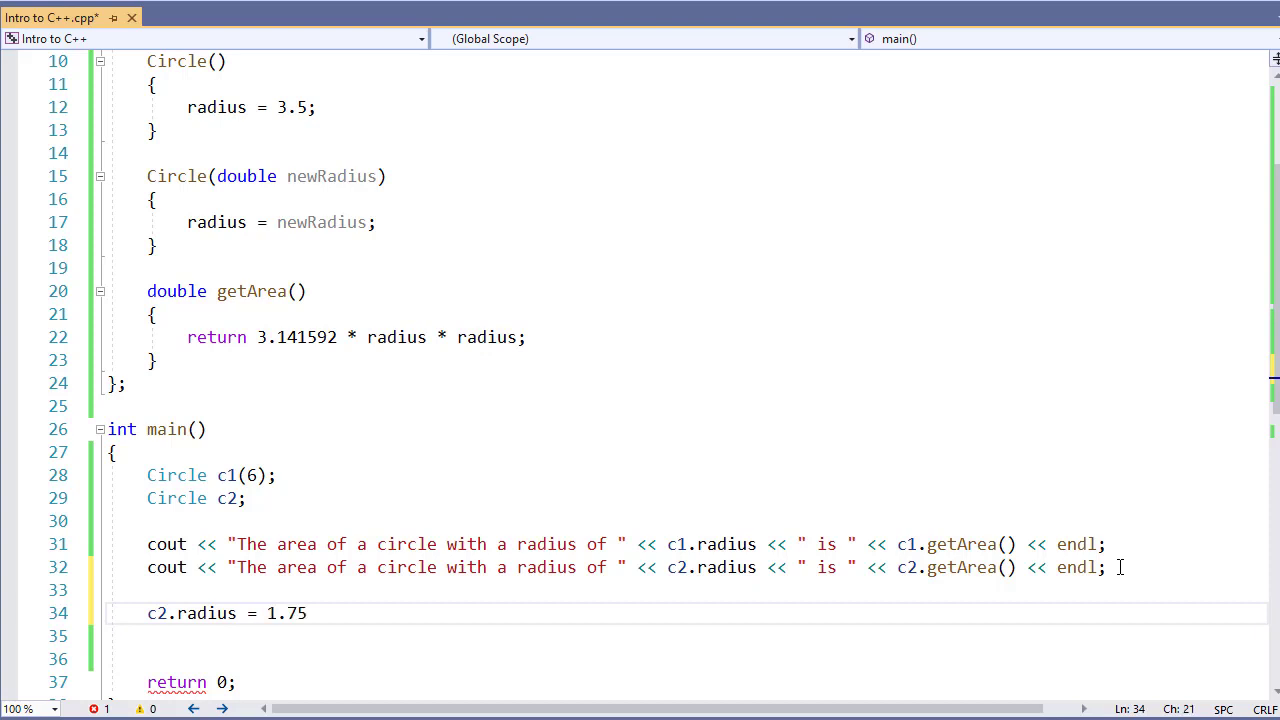
pyautogui.write(';')
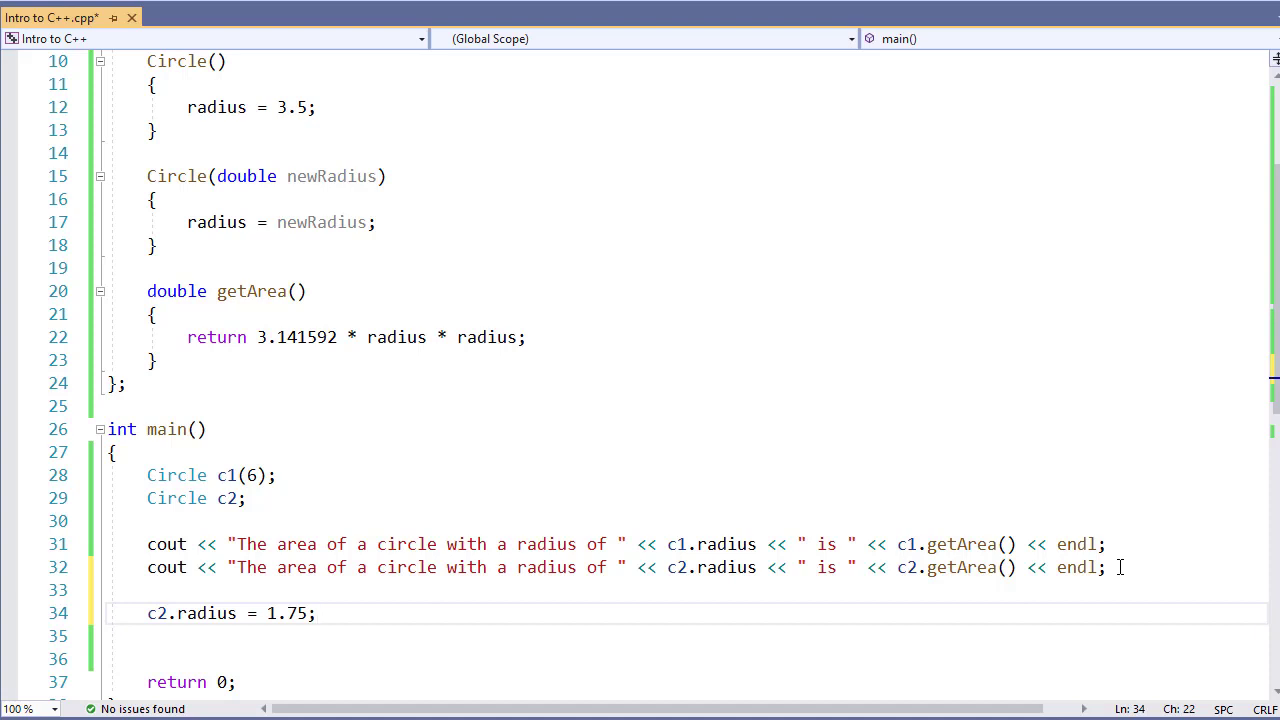
pyautogui.click(318, 613)
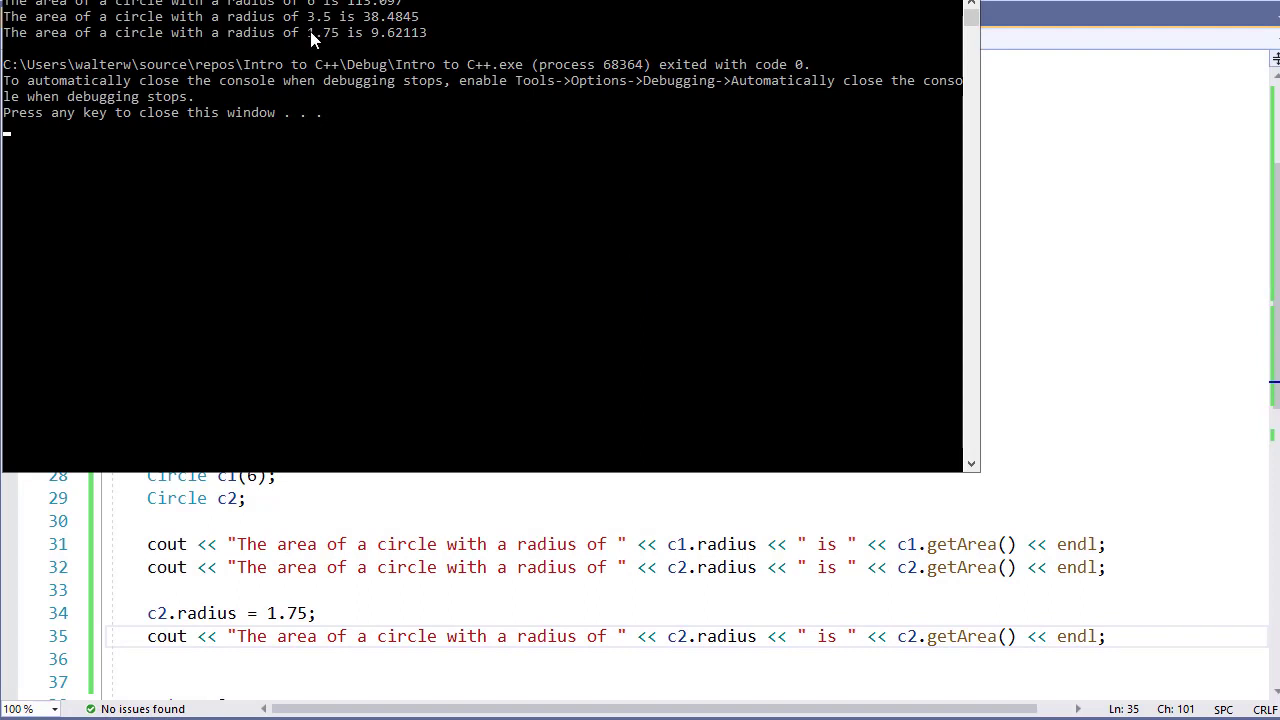
pyautogui.moveTo(315, 52)
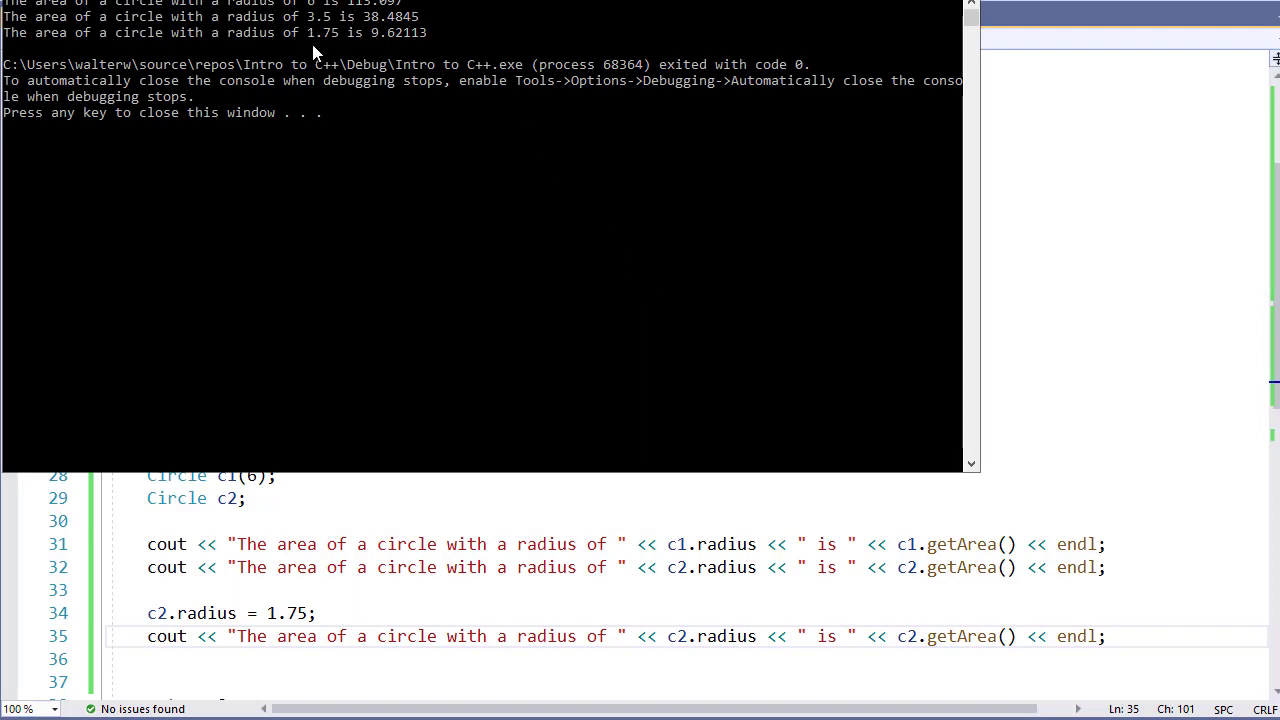